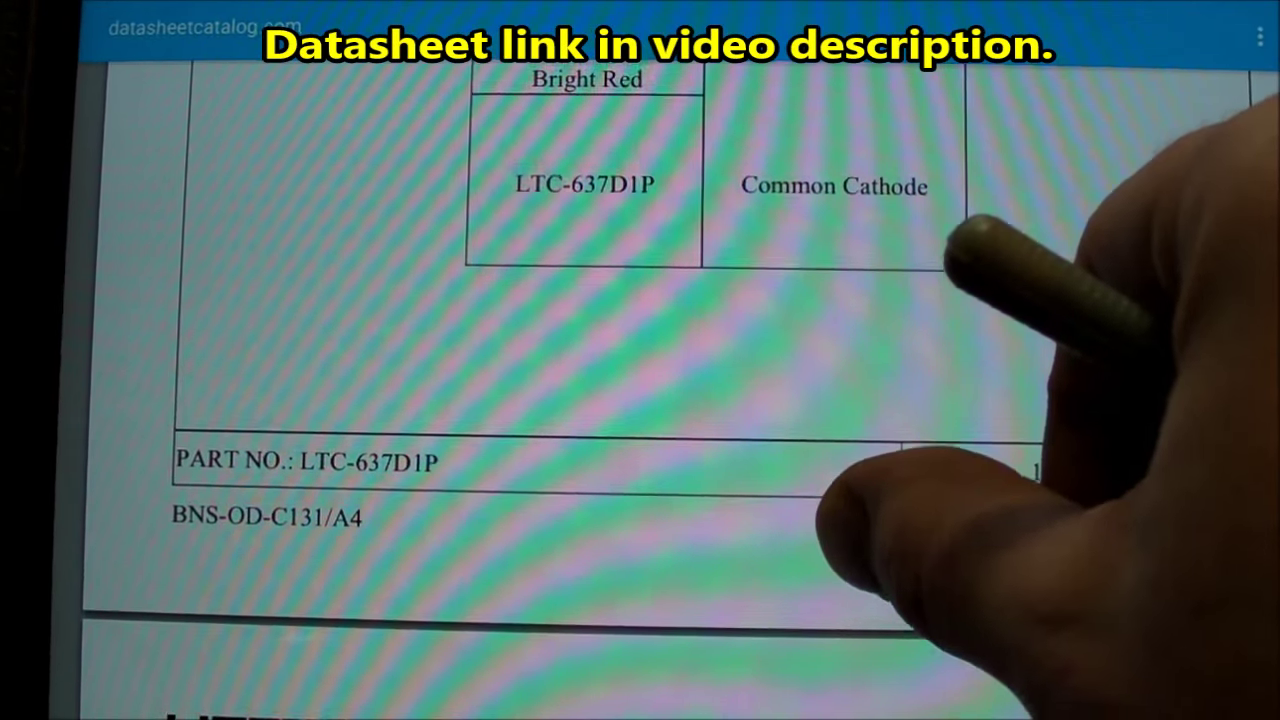
{"action": "scroll", "scroll_direction": "down", "scroll_amount": 3}
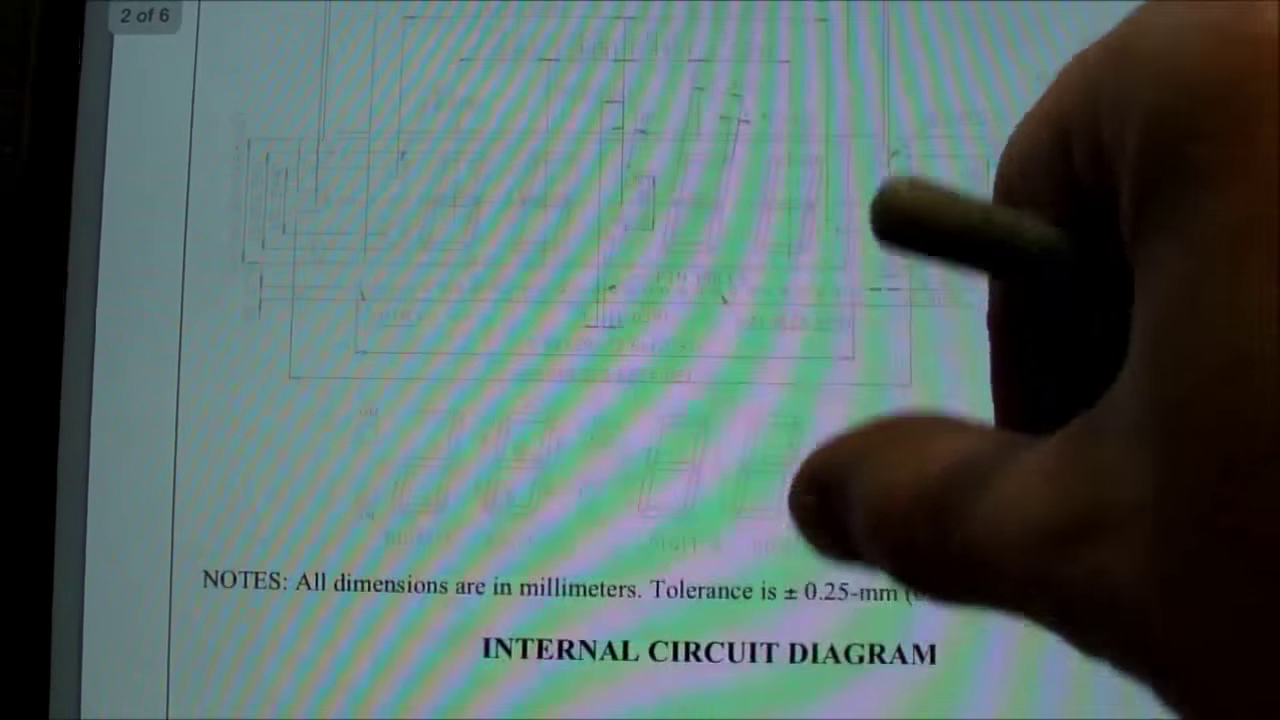